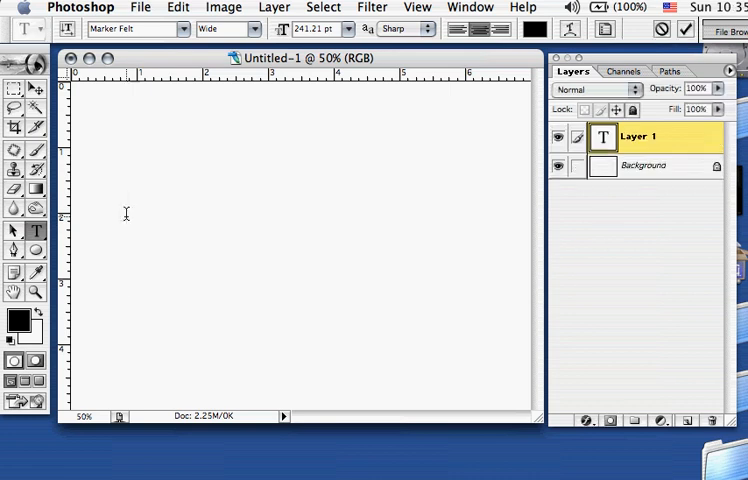
# Create a text layer on the canvas containing the word 'Park'.
pyautogui.click(126, 218)
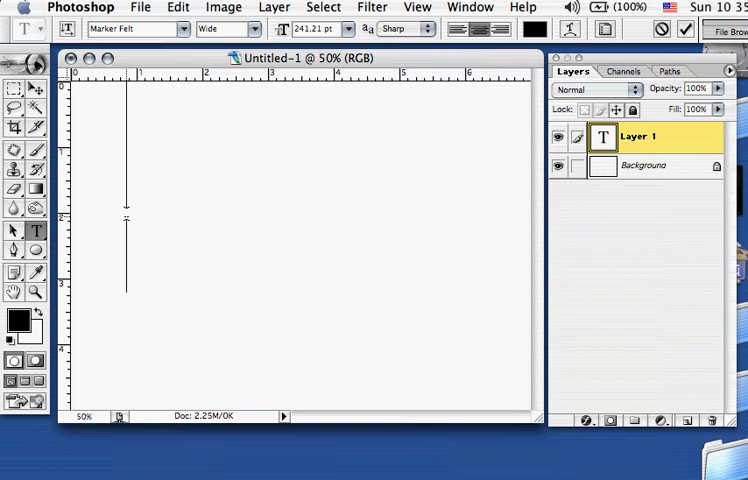
pyautogui.write('ark')
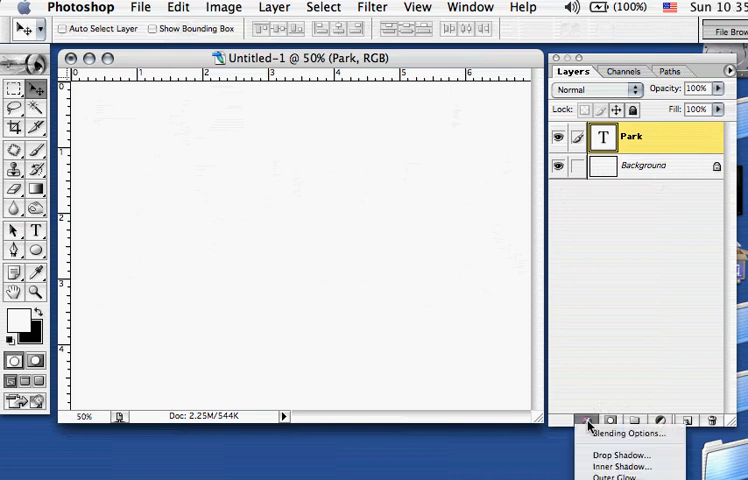
# Add a dark Outer Glow to Park with Precise technique, spread 11% and size 27 px.
pyautogui.click(580, 420)
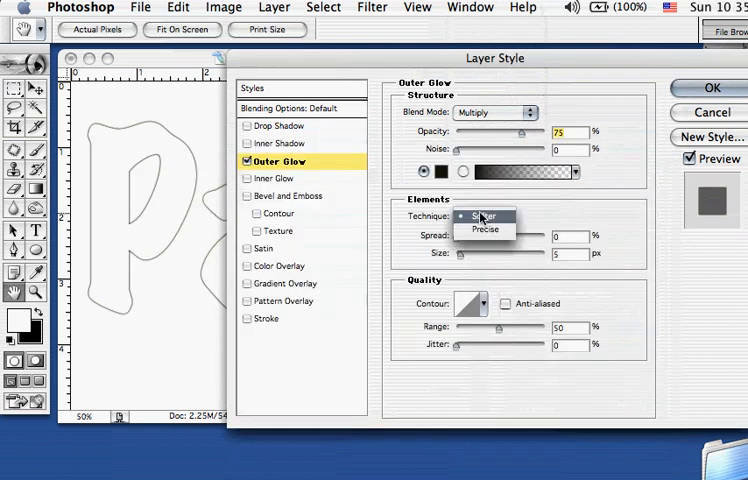
pyautogui.click(484, 228)
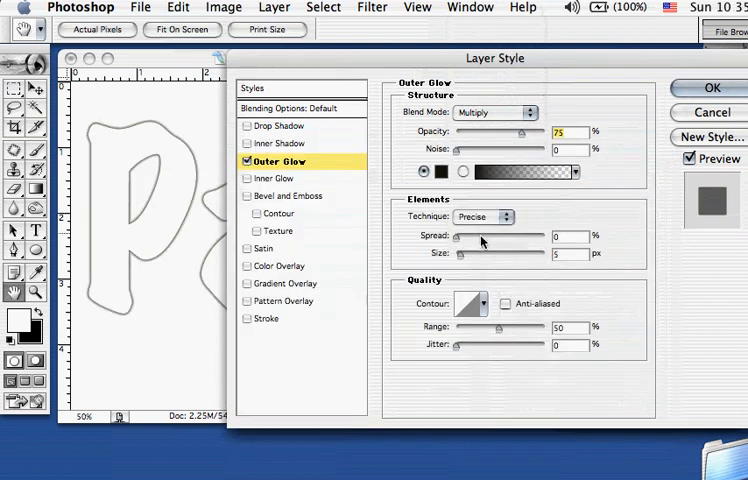
pyautogui.moveTo(458, 232); pyautogui.dragTo(478, 232)
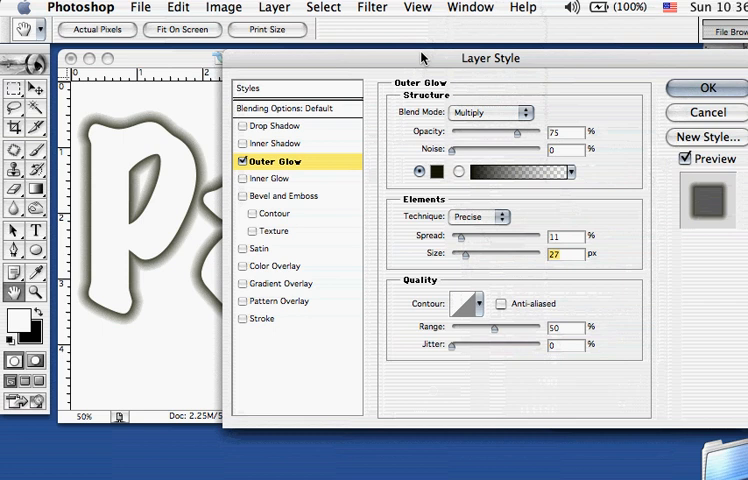
pyautogui.moveTo(456, 230)
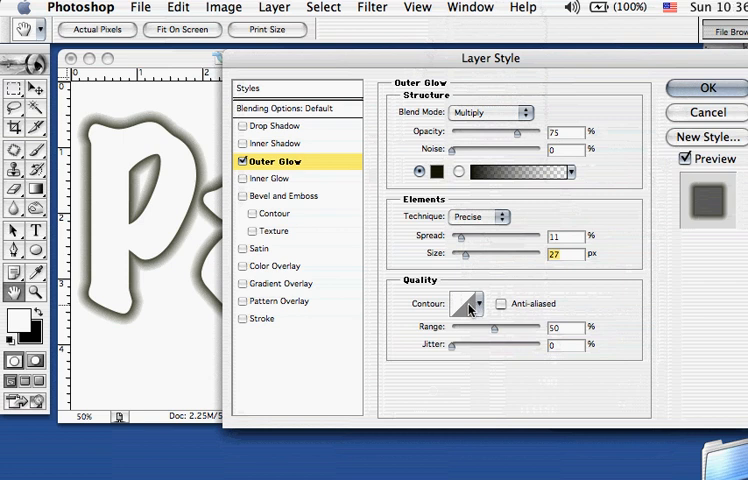
pyautogui.click(466, 304)
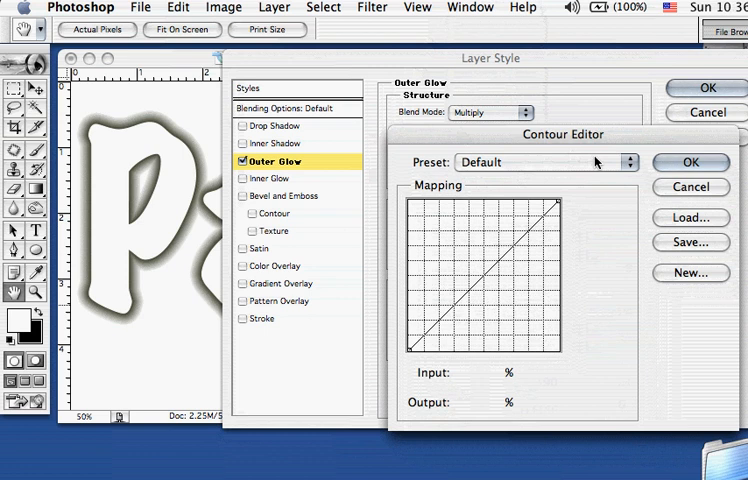
pyautogui.moveTo(630, 162)
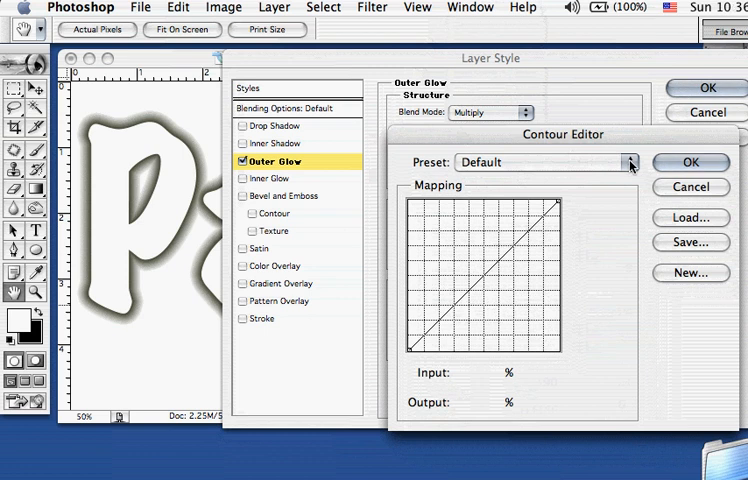
# Try glow contour presets in turn: Linear, Cone, Cove - Shallow, Half Round and Ring.
pyautogui.click(630, 162)
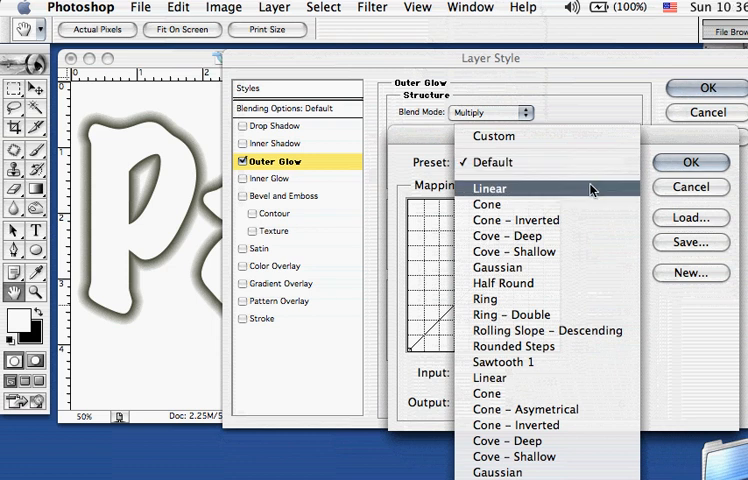
pyautogui.click(490, 188)
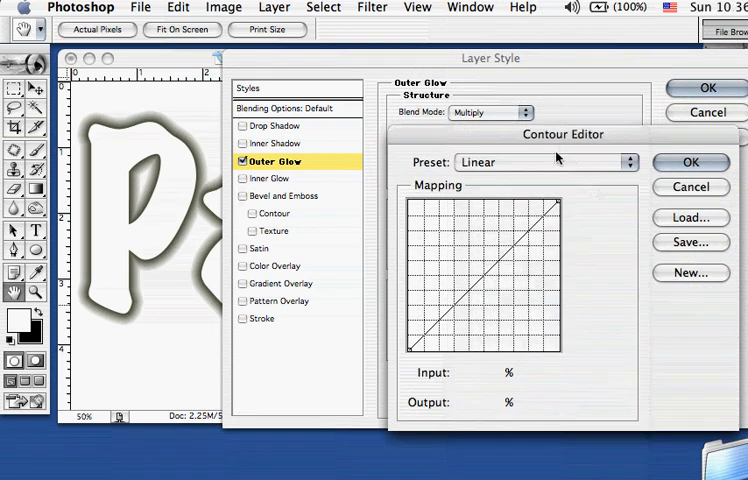
pyautogui.click(544, 162)
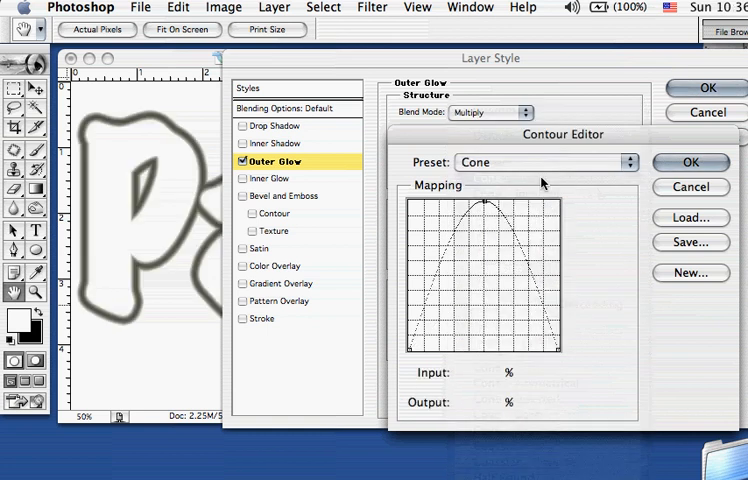
pyautogui.click(544, 162)
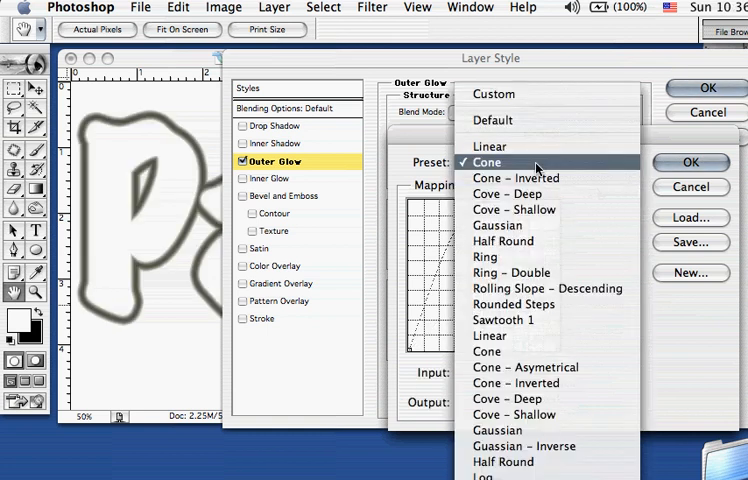
pyautogui.click(516, 162)
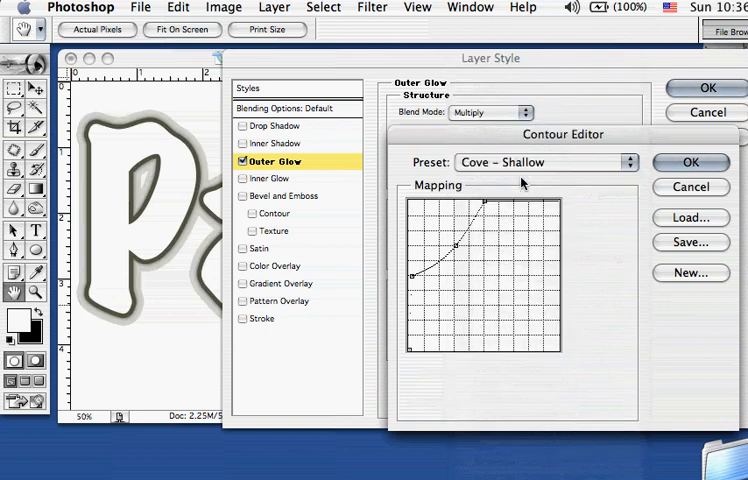
pyautogui.click(544, 162)
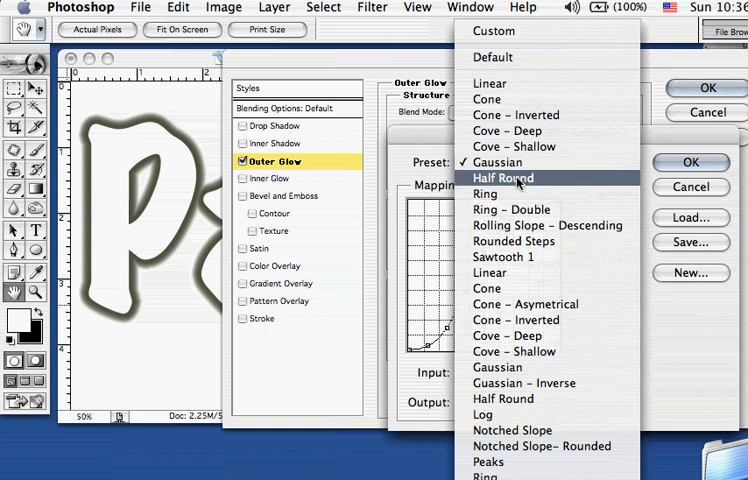
pyautogui.click(502, 176)
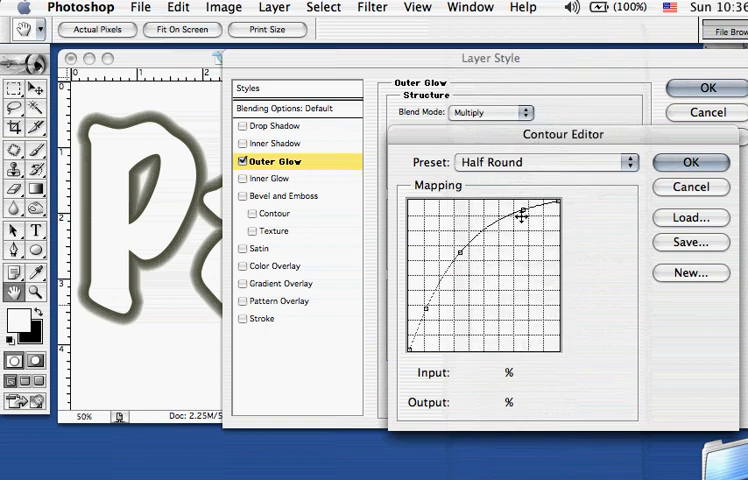
pyautogui.click(544, 162)
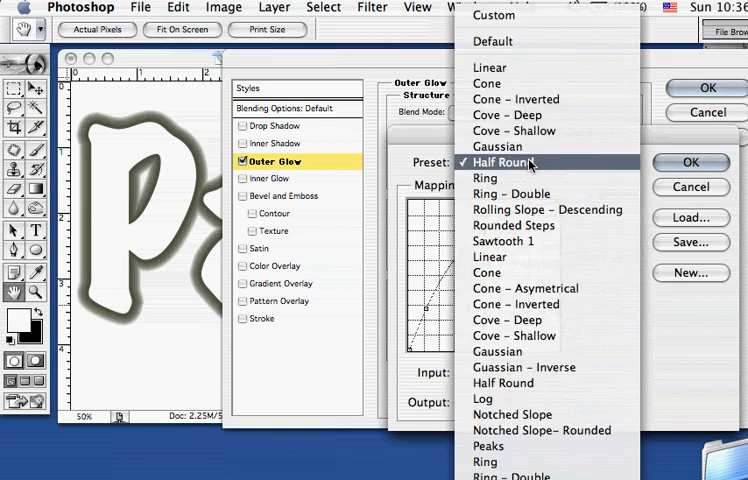
pyautogui.click(484, 176)
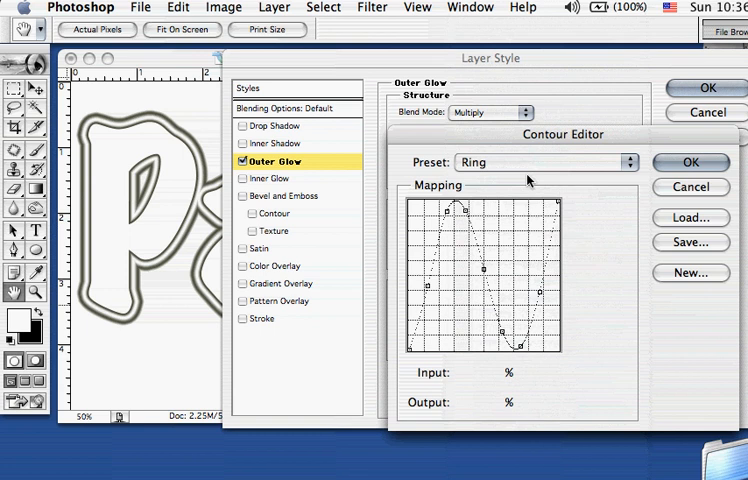
# Reshape the contour curve, then settle on the Rolling Slope - Ascending preset and accept it.
pyautogui.click(484, 272)
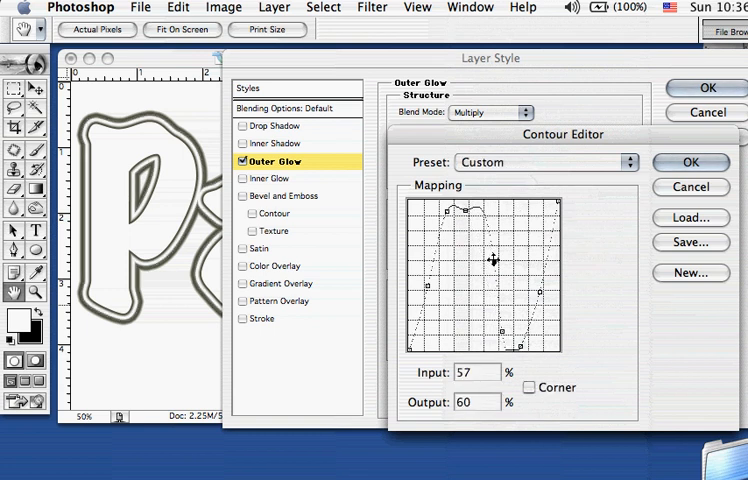
pyautogui.moveTo(490, 258); pyautogui.dragTo(430, 284)
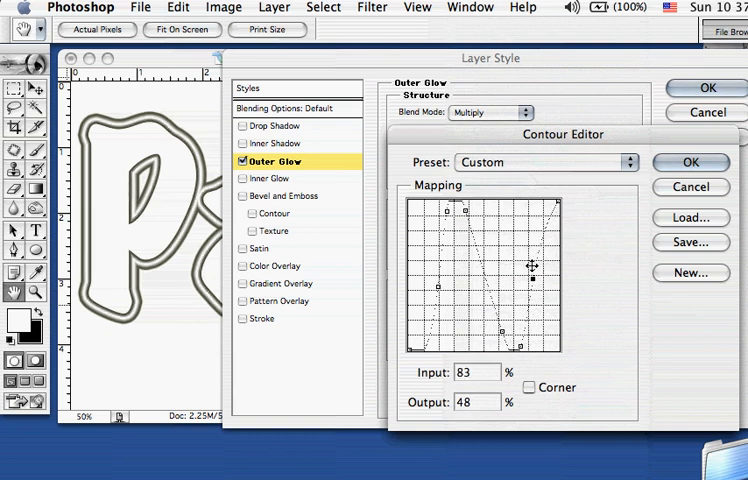
pyautogui.click(544, 162)
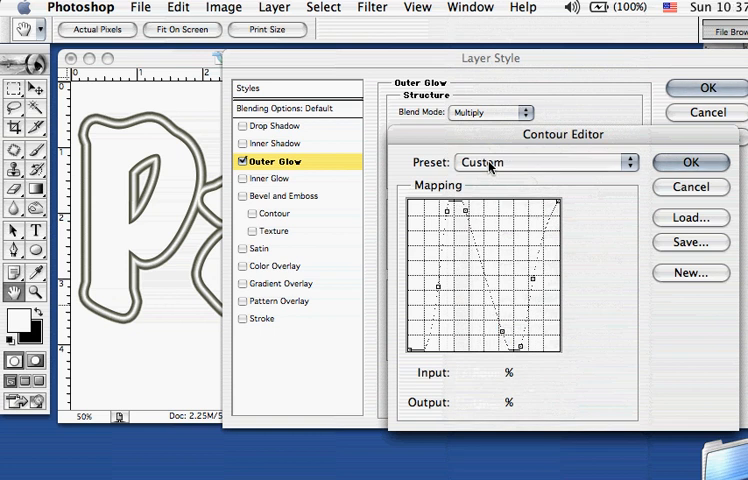
pyautogui.click(544, 162)
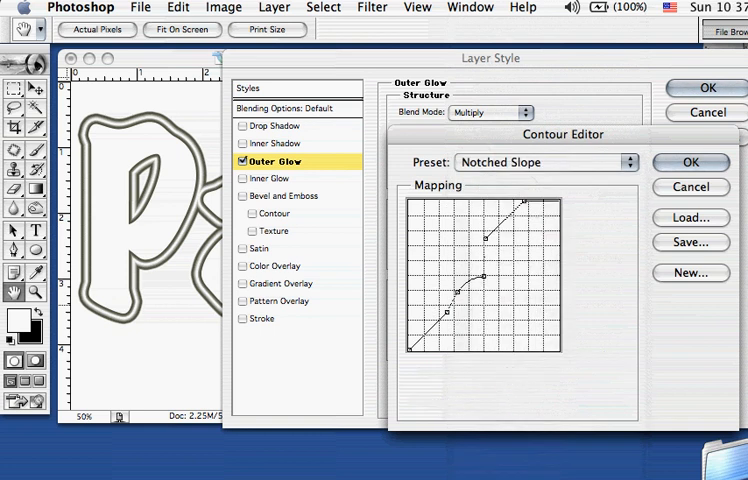
pyautogui.click(544, 162)
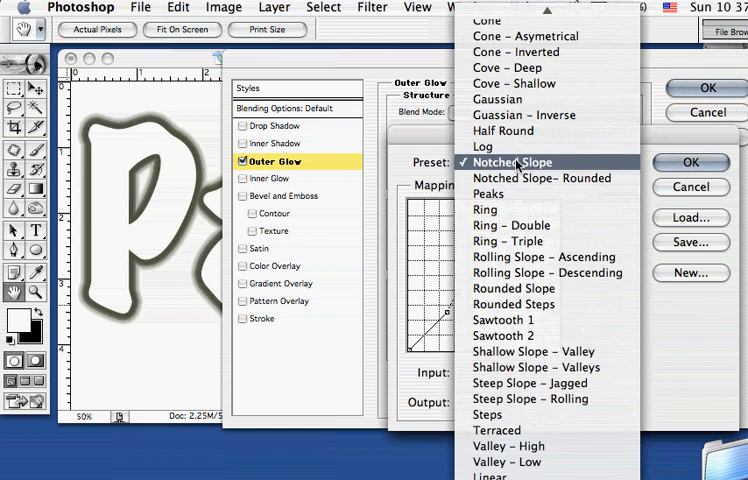
pyautogui.click(544, 256)
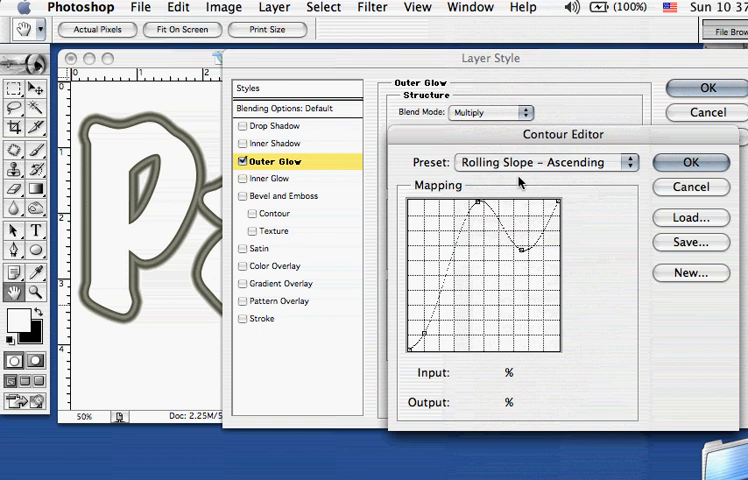
pyautogui.click(688, 160)
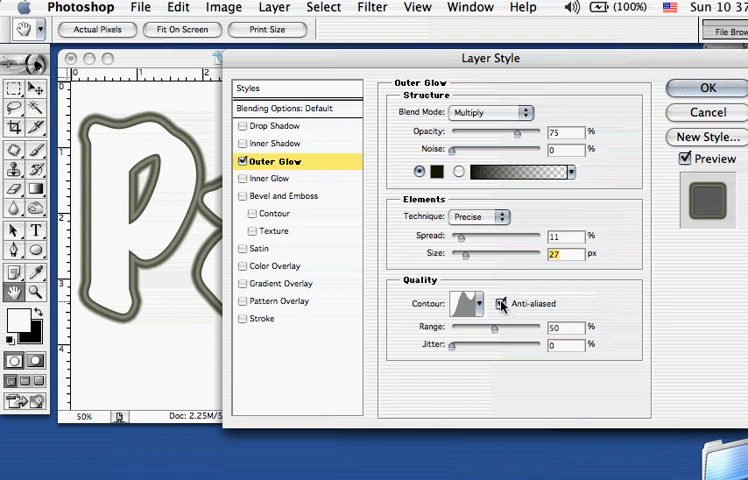
pyautogui.moveTo(500, 304)
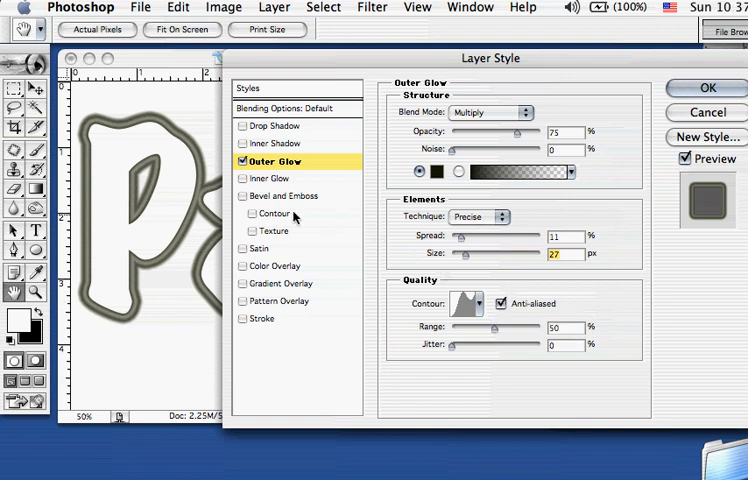
pyautogui.moveTo(254, 216)
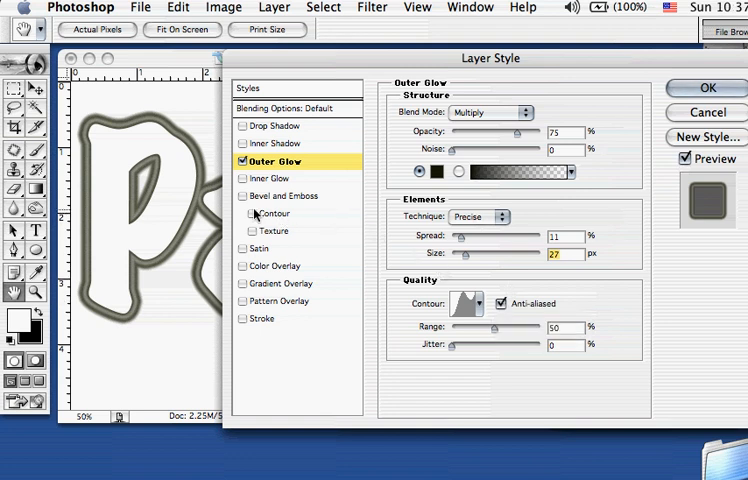
# Enable Bevel and Emboss with Contour on the Park text and show its contour settings.
pyautogui.click(242, 196)
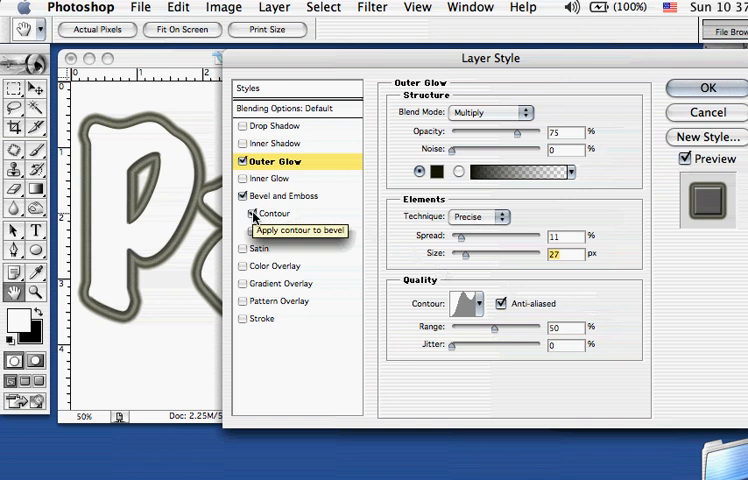
pyautogui.click(252, 214)
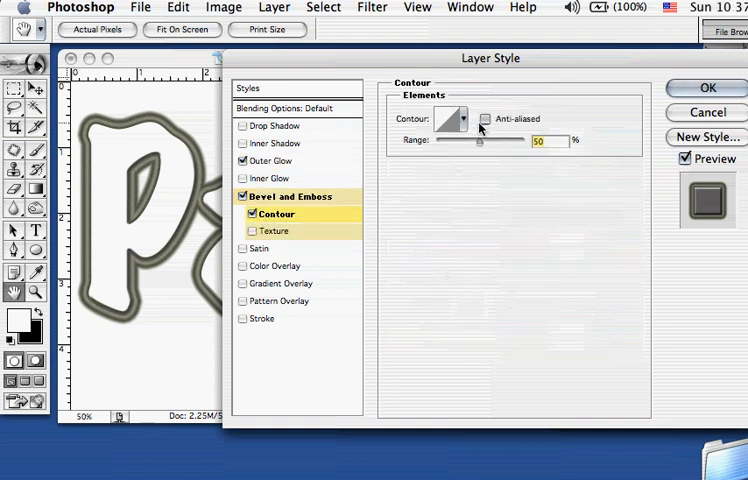
pyautogui.click(482, 120)
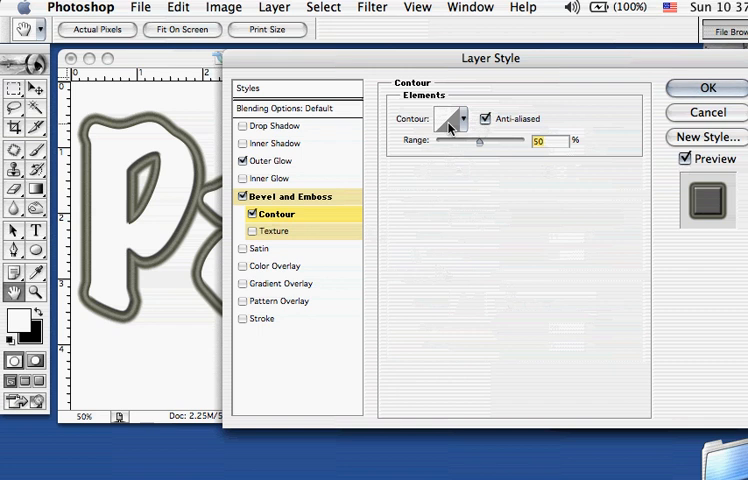
pyautogui.click(452, 118)
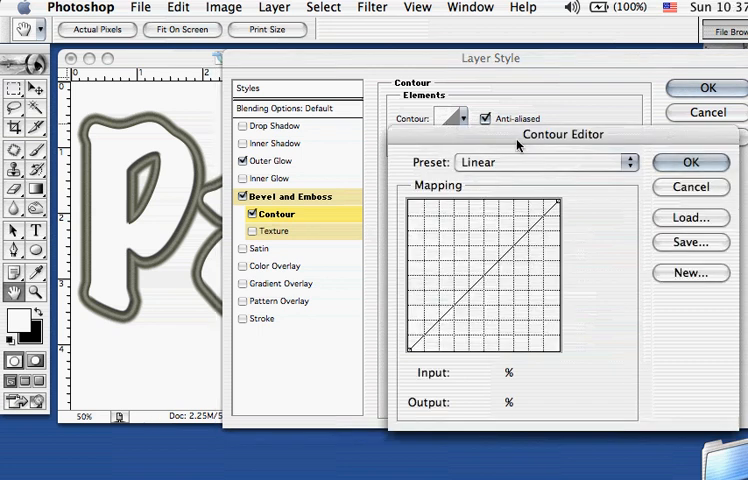
pyautogui.click(688, 162)
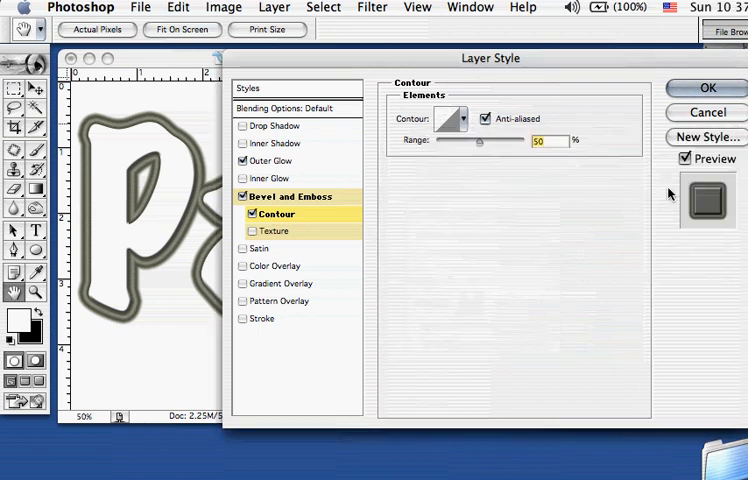
# Try several preset contour shapes and choose one for the bevel.
pyautogui.click(460, 118)
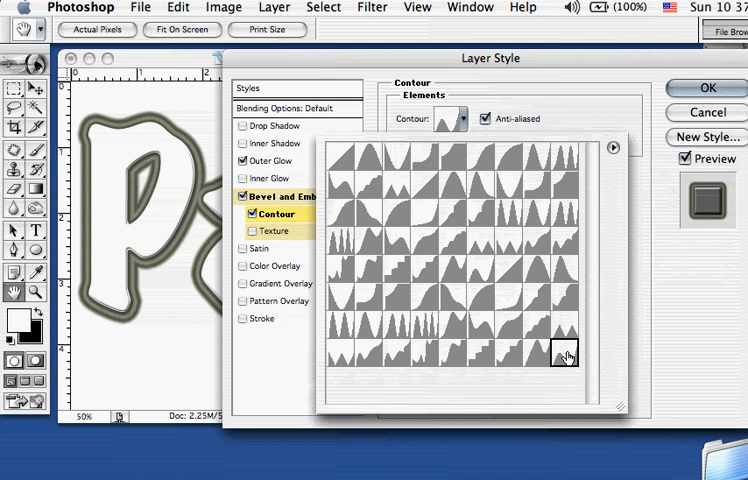
pyautogui.click(454, 328)
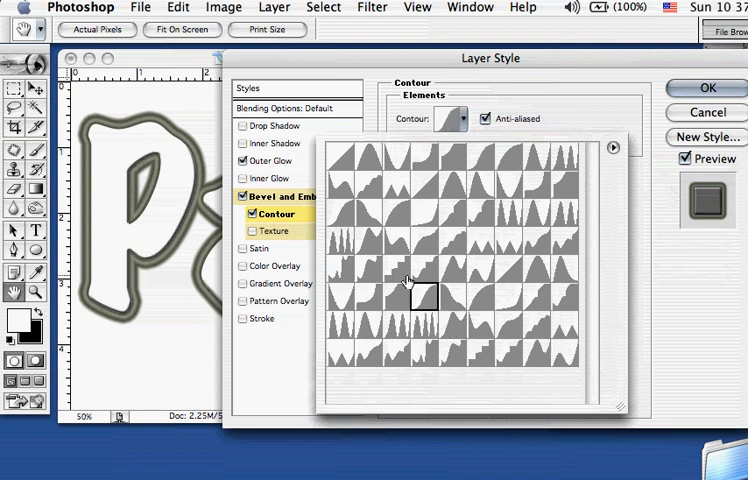
pyautogui.click(396, 224)
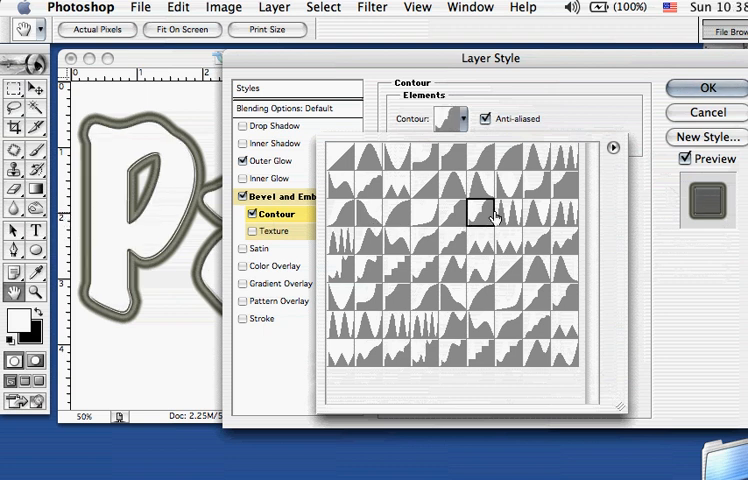
pyautogui.click(504, 210)
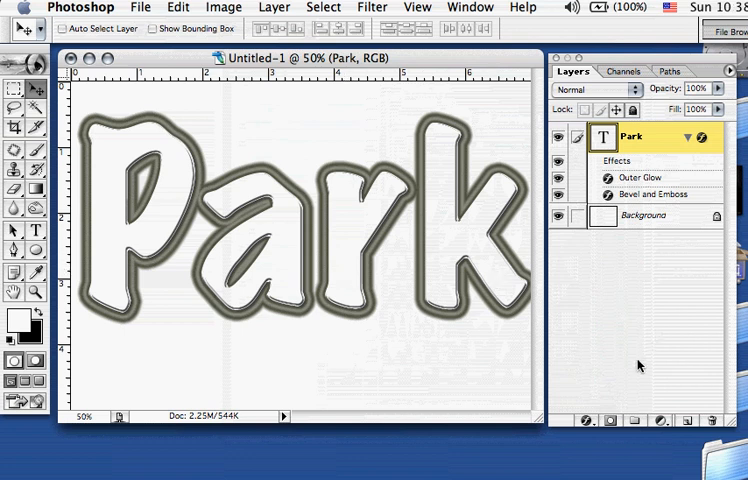
# Reopen the Layer Style dialog for the Park layer at its outer glow settings.
pyautogui.click(612, 420)
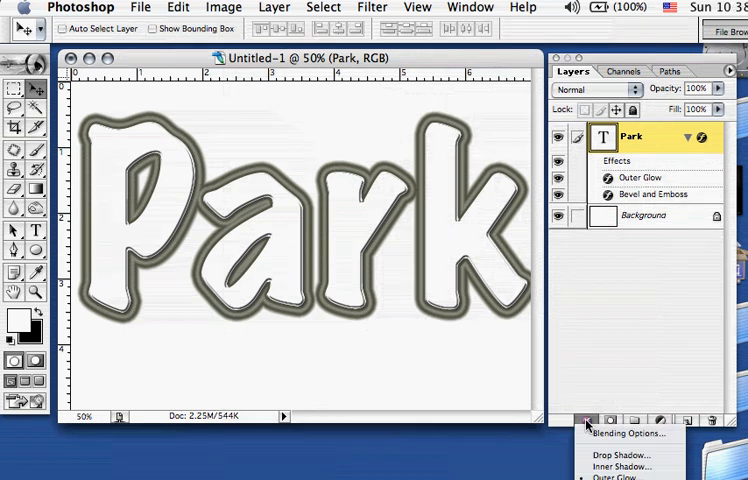
pyautogui.moveTo(612, 464)
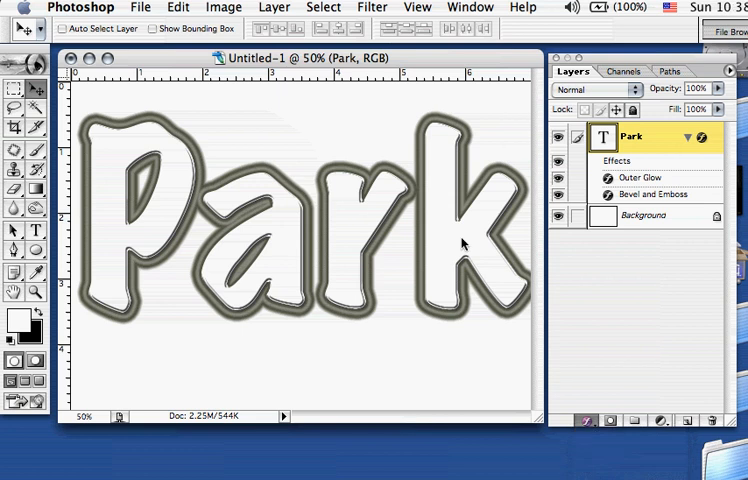
pyautogui.doubleClick(650, 180)
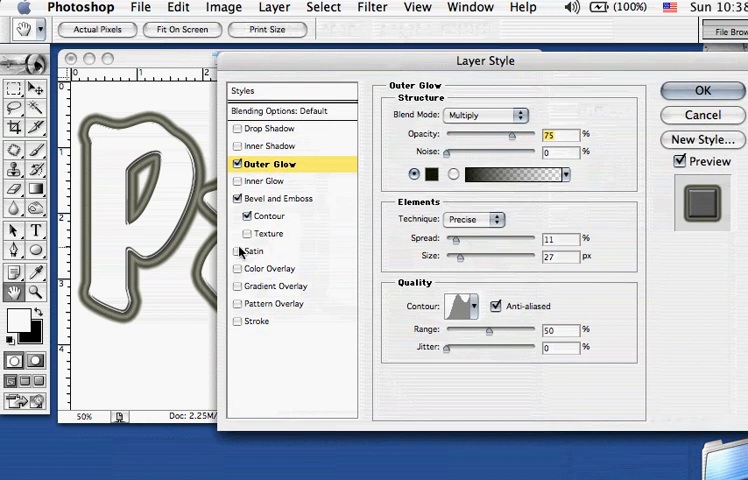
# Add a Satin effect with inverted shading and a rotated lighting angle.
pyautogui.click(256, 252)
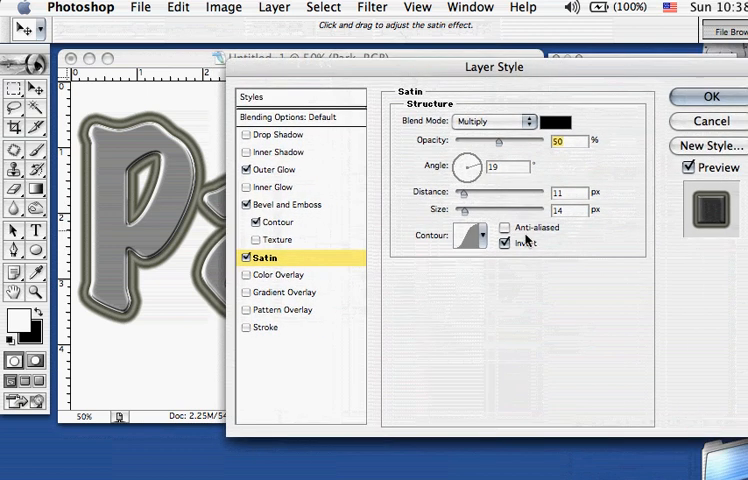
pyautogui.click(504, 228)
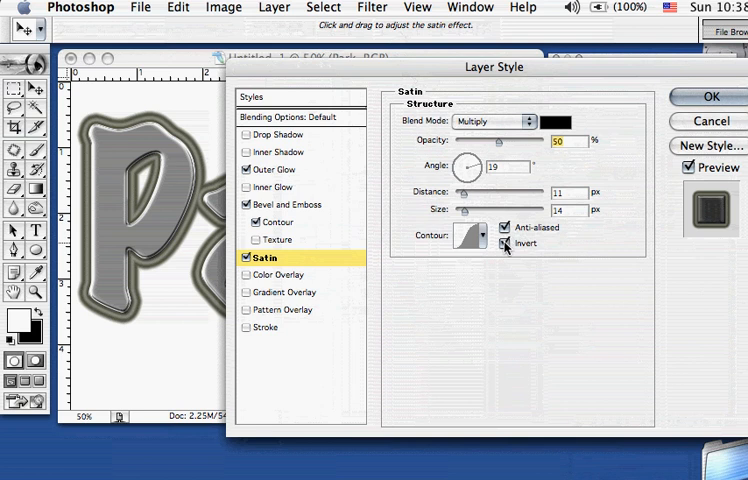
pyautogui.click(504, 244)
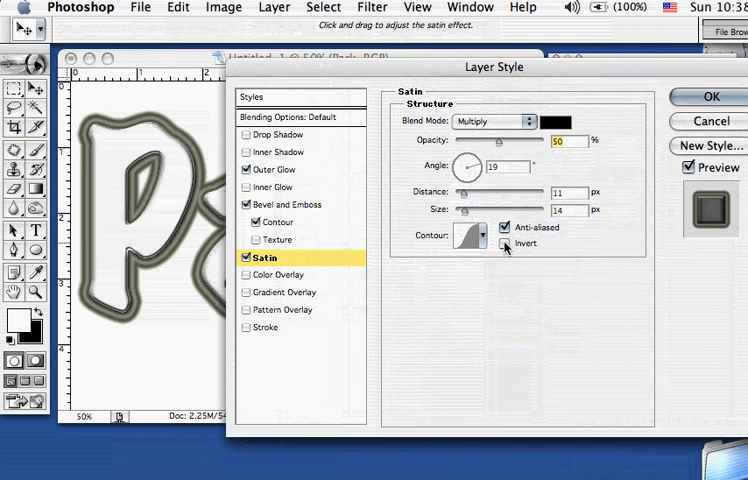
pyautogui.click(504, 244)
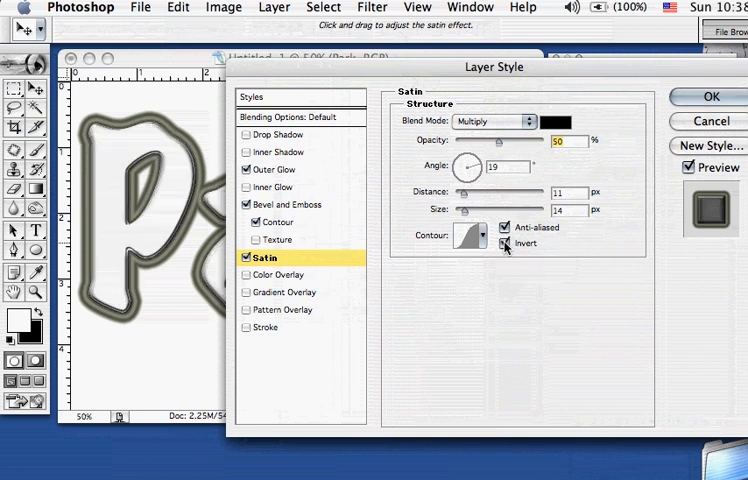
pyautogui.click(504, 244)
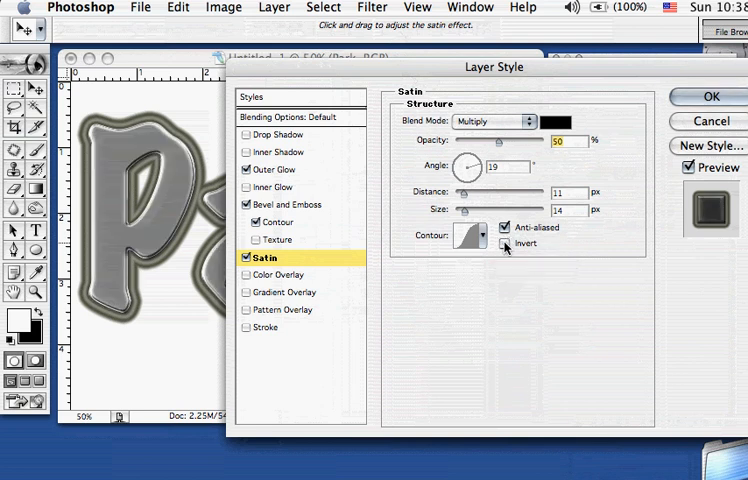
pyautogui.click(504, 244)
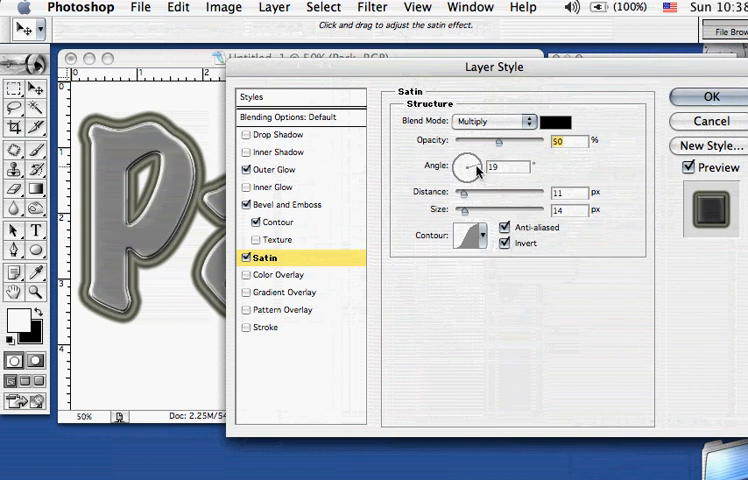
pyautogui.moveTo(472, 164); pyautogui.dragTo(468, 176)
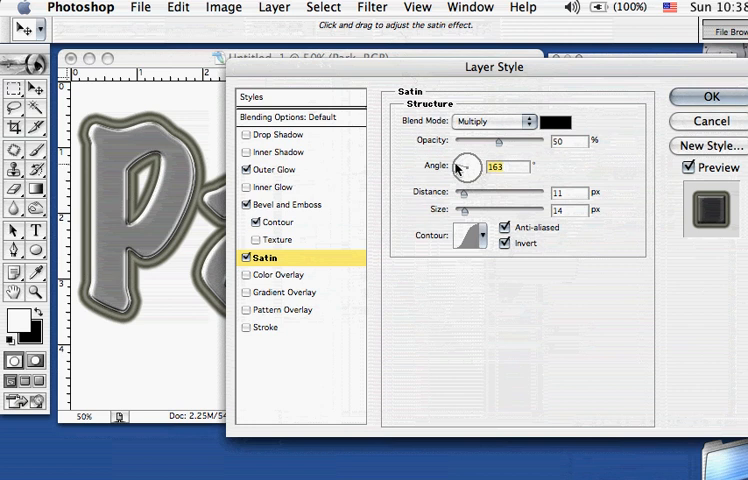
pyautogui.moveTo(504, 122)
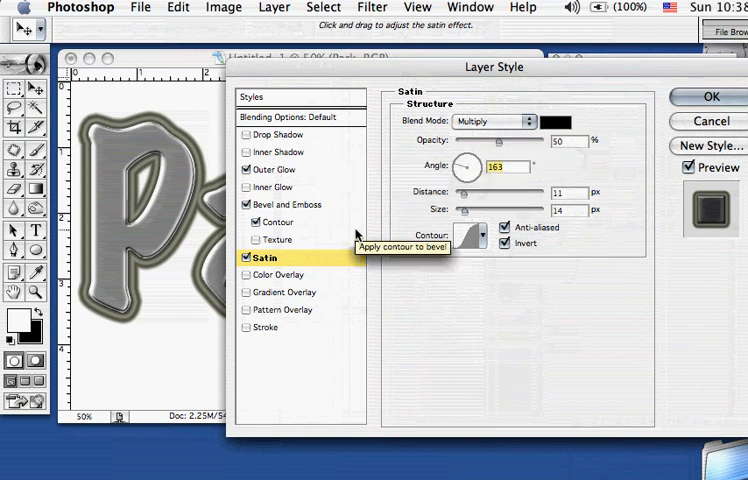
# Add a Texture to the bevel, trying several patterns and settling on the woven grey one.
pyautogui.click(280, 240)
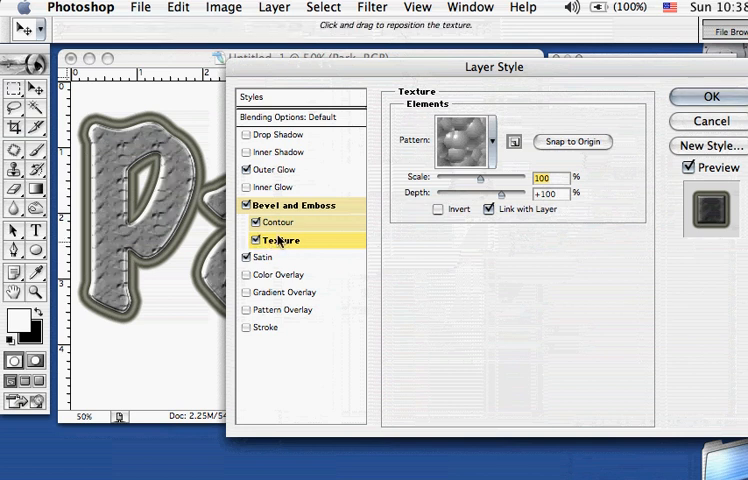
pyautogui.moveTo(440, 198)
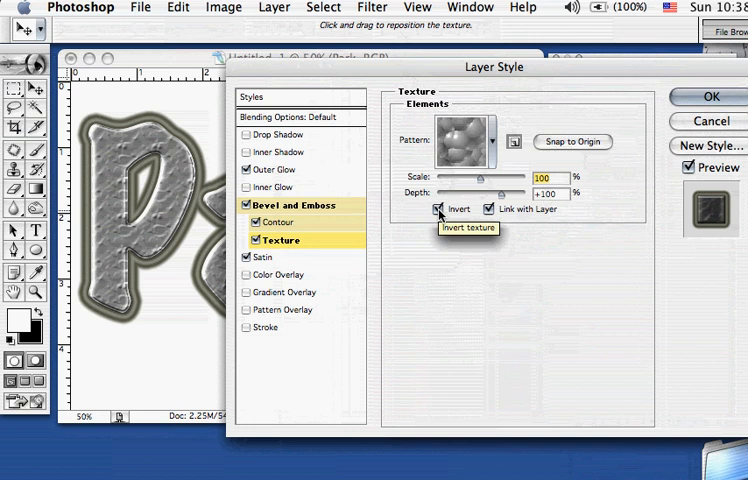
pyautogui.click(488, 140)
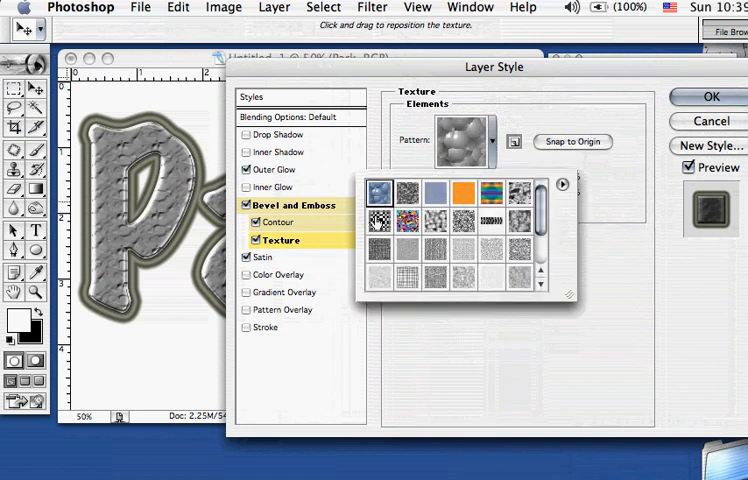
pyautogui.click(416, 228)
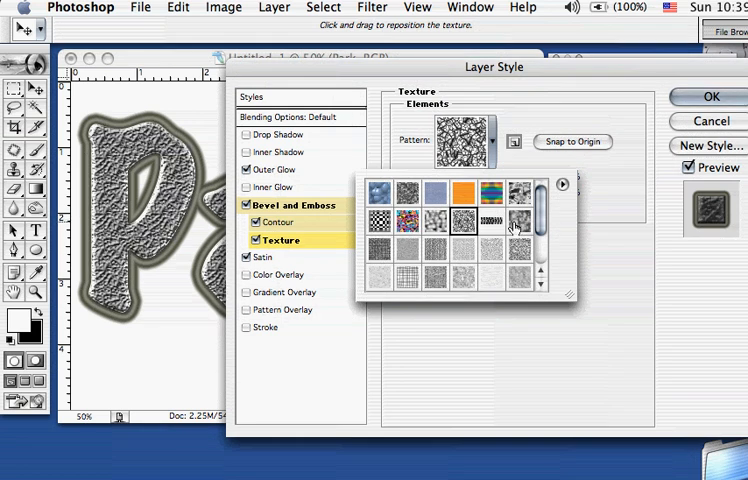
pyautogui.click(516, 252)
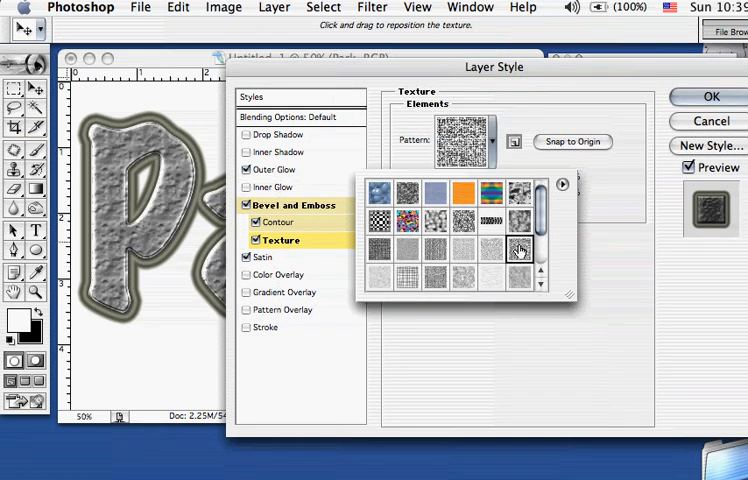
pyautogui.click(466, 252)
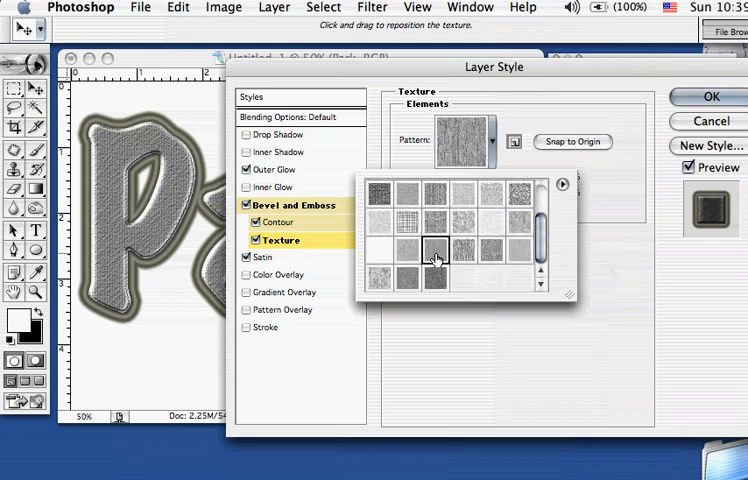
pyautogui.click(404, 232)
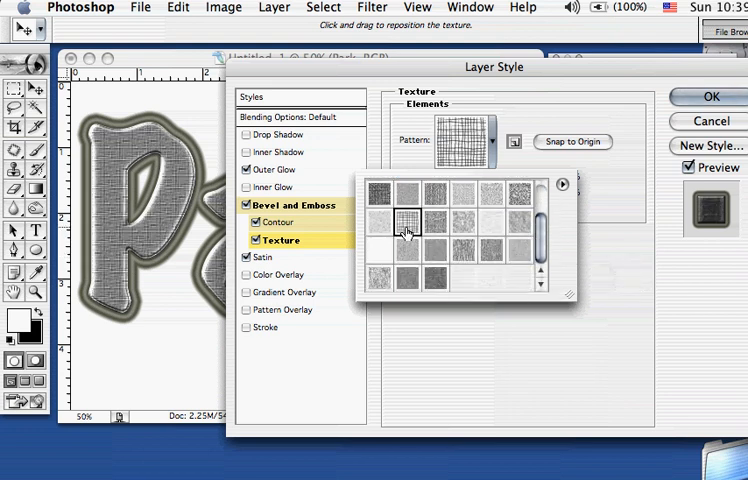
pyautogui.click(466, 196)
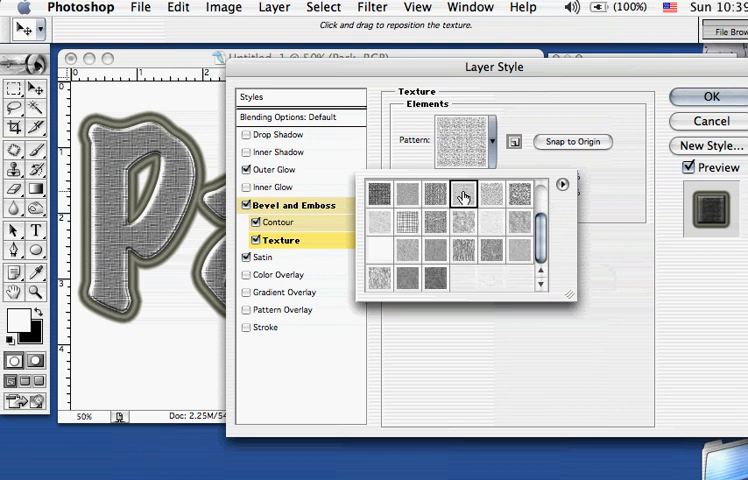
pyautogui.moveTo(468, 190)
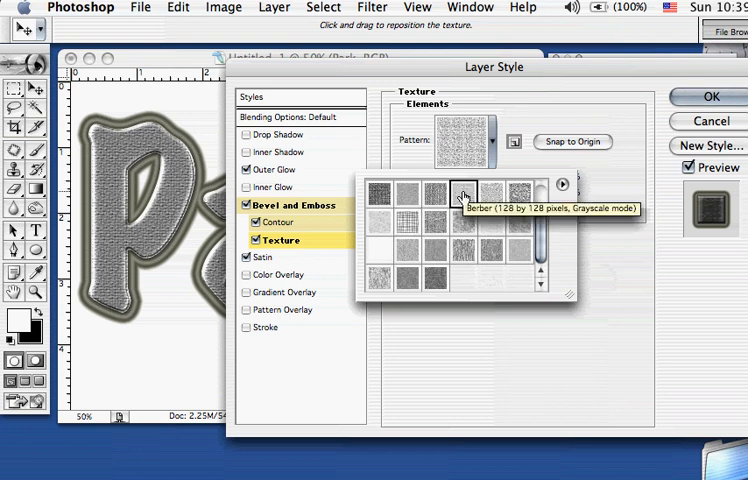
pyautogui.click(460, 196)
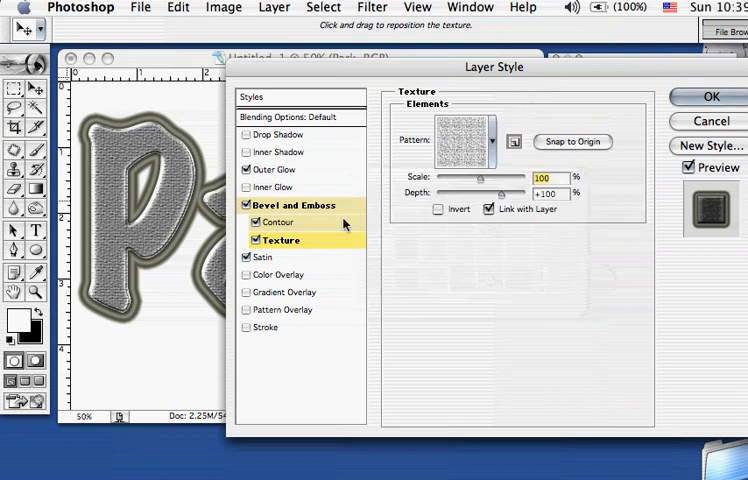
# Add a blue Color Overlay and set its opacity to about 86%.
pyautogui.click(286, 276)
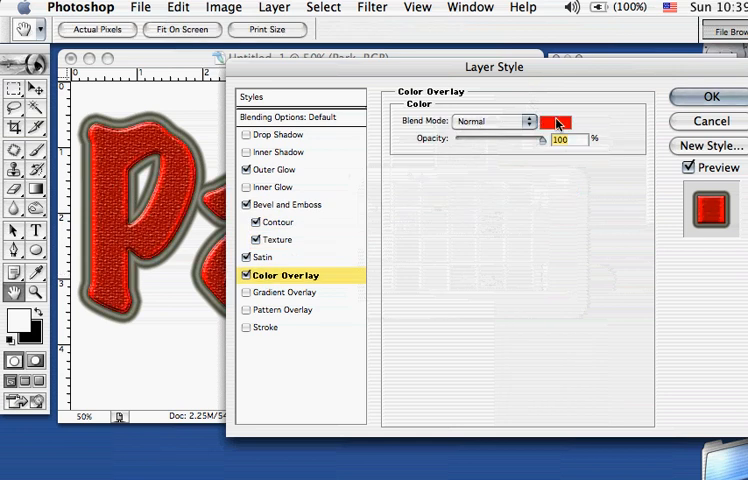
pyautogui.click(552, 122)
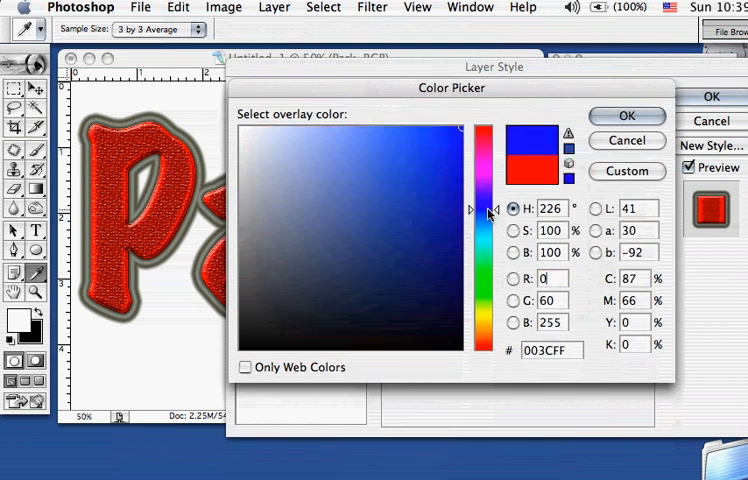
pyautogui.click(396, 176)
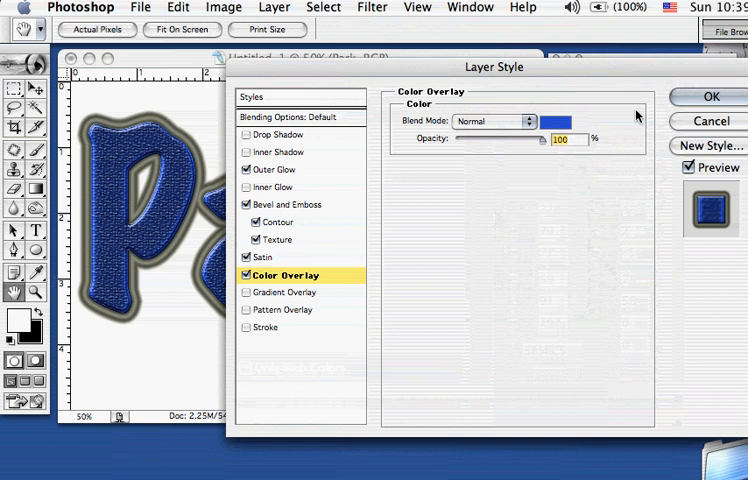
pyautogui.moveTo(540, 146)
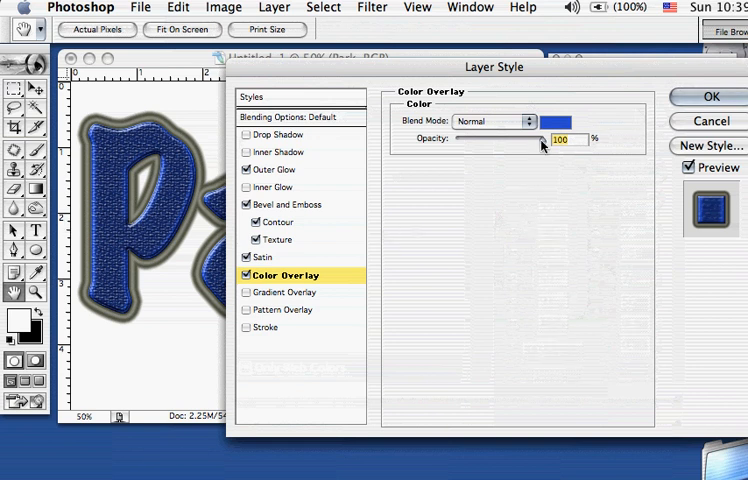
pyautogui.moveTo(544, 140); pyautogui.dragTo(488, 140)
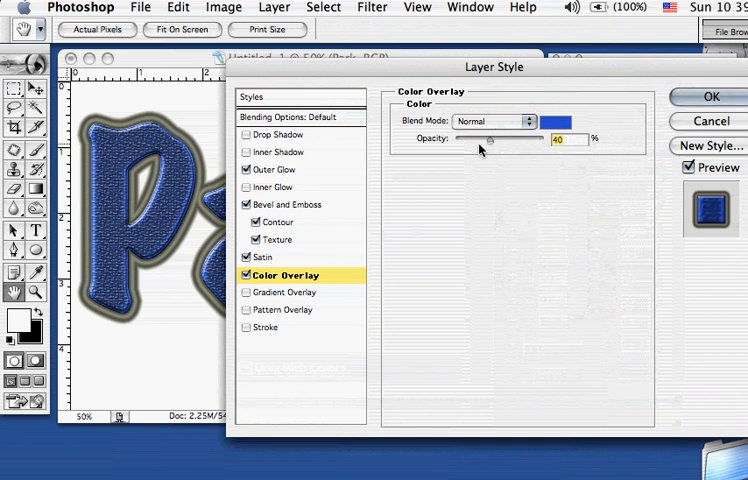
pyautogui.moveTo(484, 140); pyautogui.dragTo(502, 140)
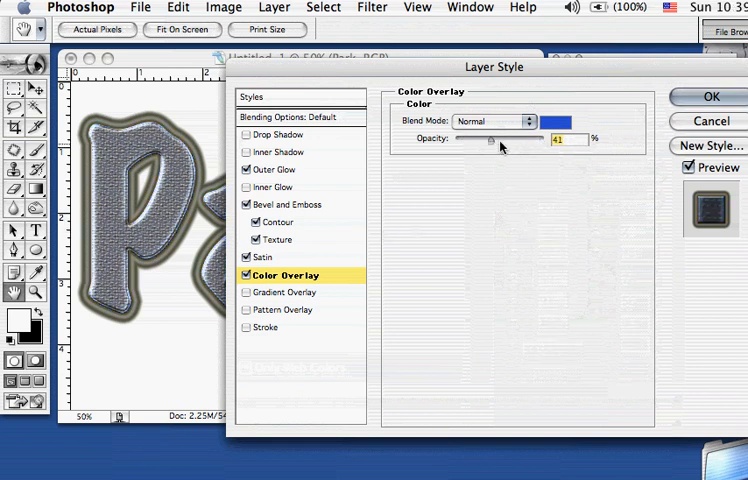
pyautogui.moveTo(488, 138); pyautogui.dragTo(524, 138)
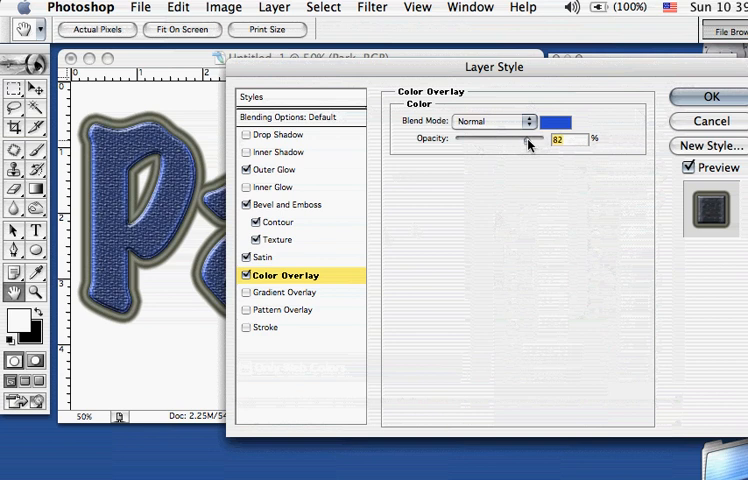
pyautogui.moveTo(528, 140); pyautogui.dragTo(532, 140)
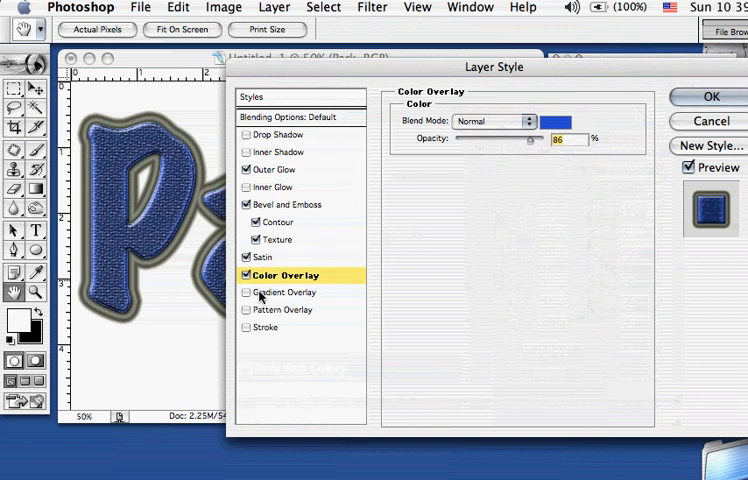
# Enable Gradient Overlay and pick a blue-and-white preset after previewing Dark Spectrum and Silver.
pyautogui.click(248, 292)
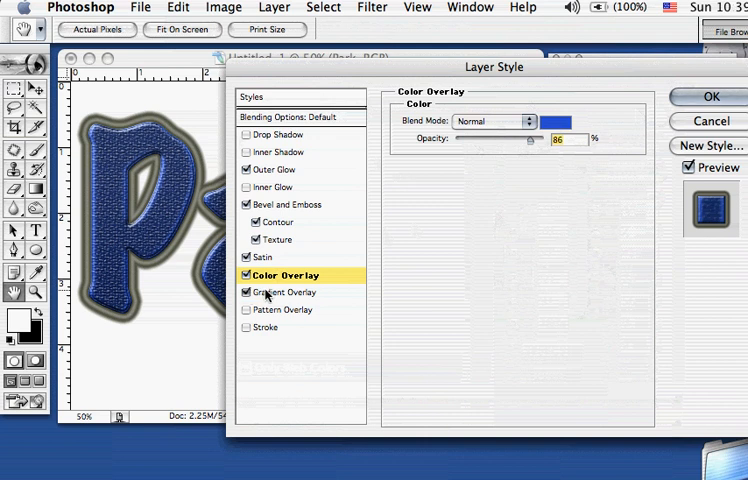
pyautogui.click(284, 292)
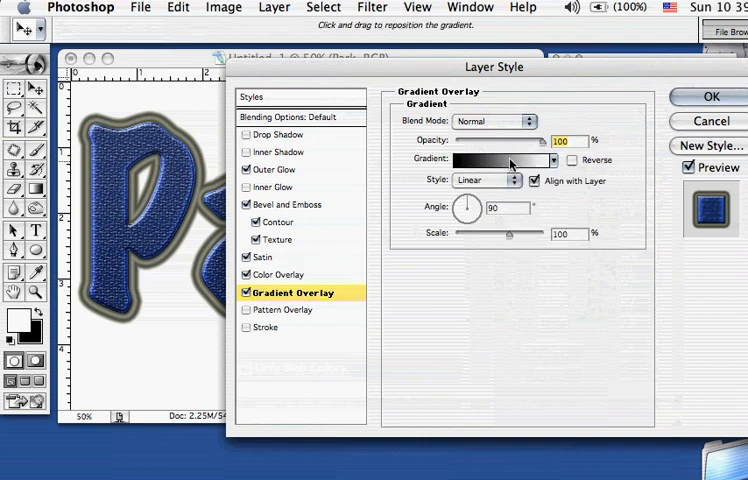
pyautogui.click(502, 160)
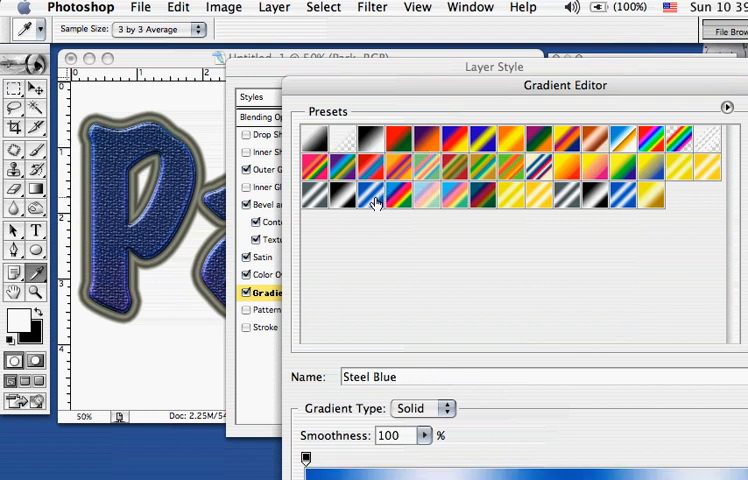
pyautogui.click(548, 196)
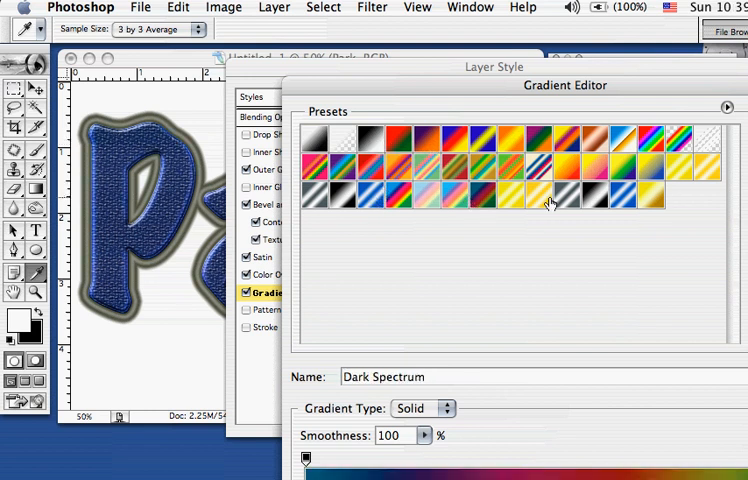
pyautogui.click(596, 196)
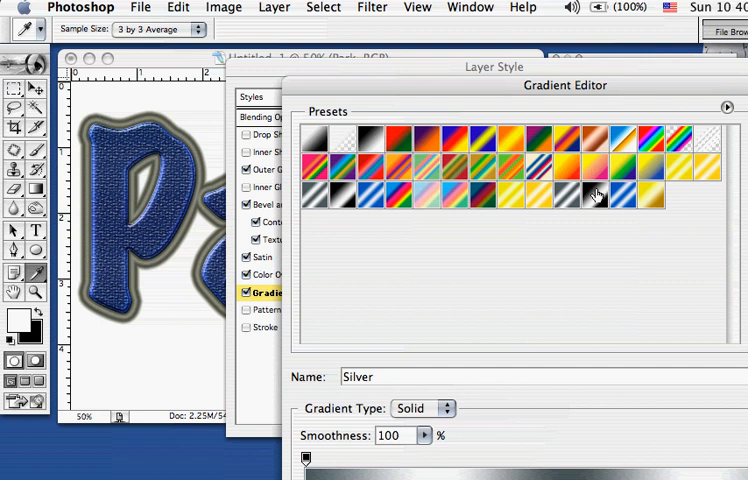
pyautogui.click(616, 194)
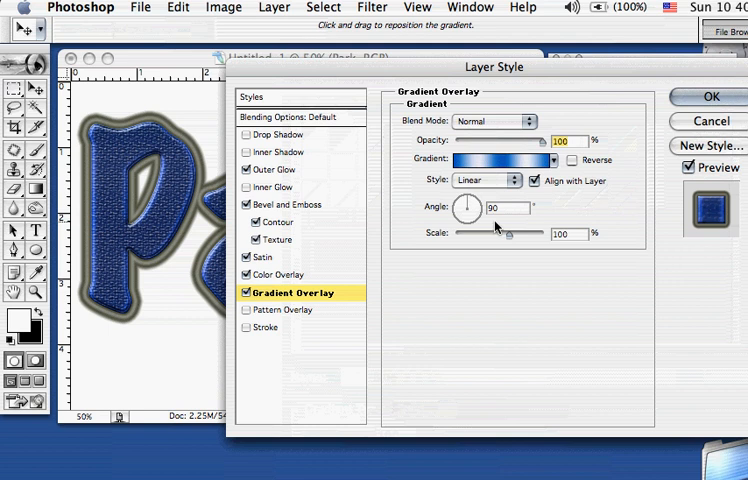
# Adjust the gradient scale and set its style to Diamond at a 79° angle.
pyautogui.moveTo(472, 212); pyautogui.dragTo(478, 208)
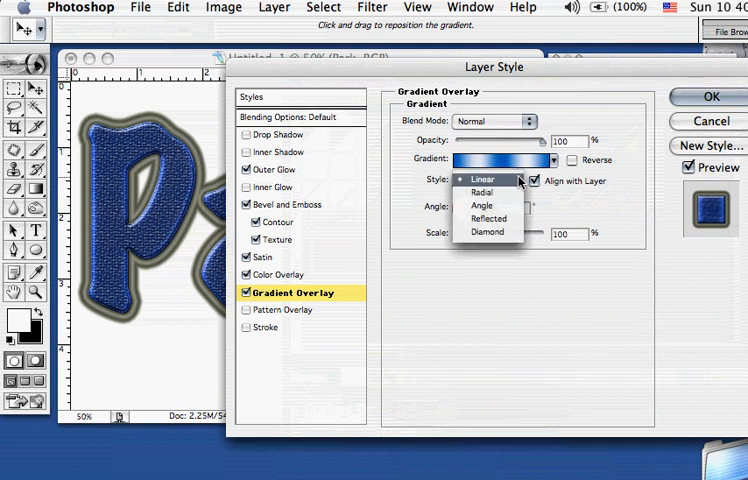
pyautogui.click(472, 192)
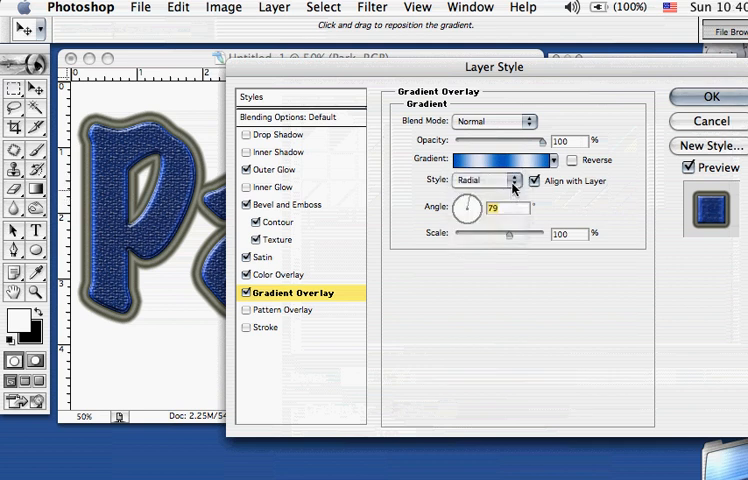
pyautogui.click(510, 180)
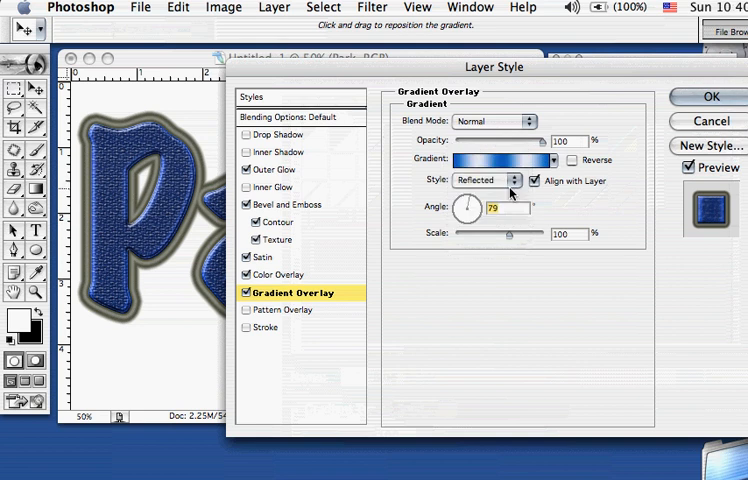
pyautogui.click(494, 180)
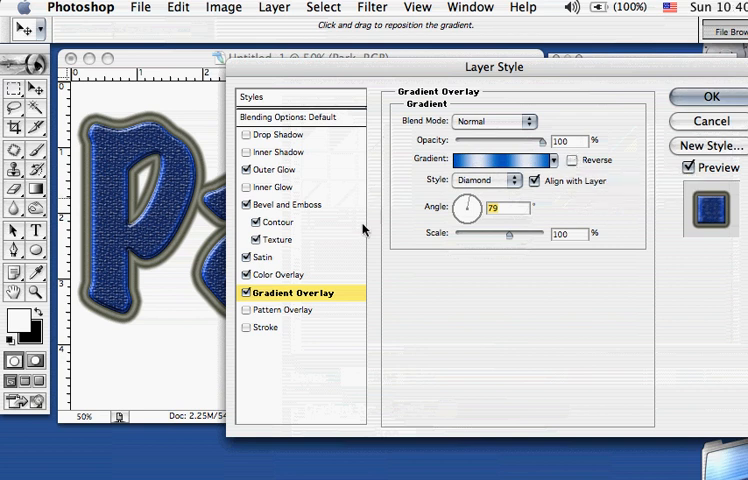
# Enable Pattern Overlay using a grey textured pattern at full opacity and 100% scale.
pyautogui.click(284, 308)
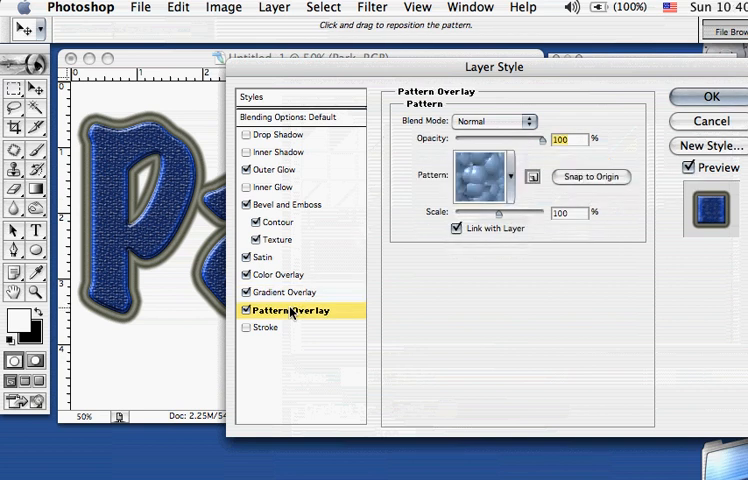
pyautogui.click(510, 176)
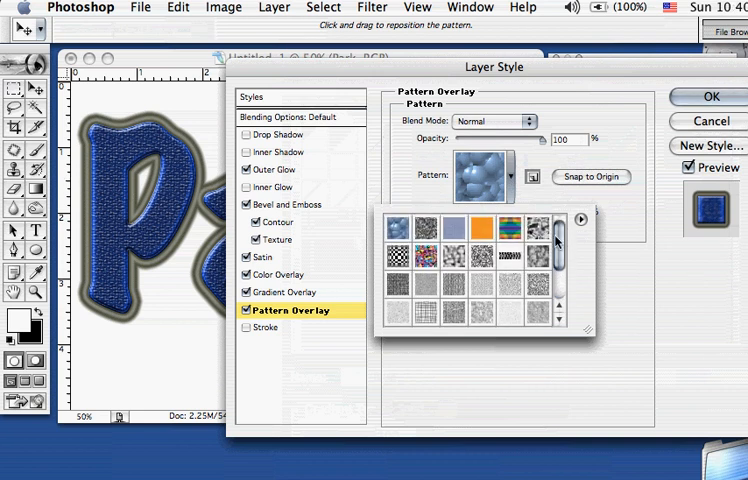
pyautogui.click(538, 256)
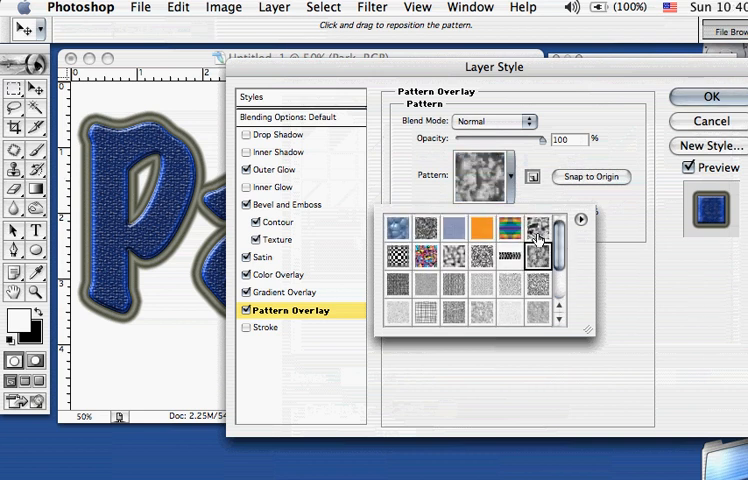
pyautogui.click(538, 232)
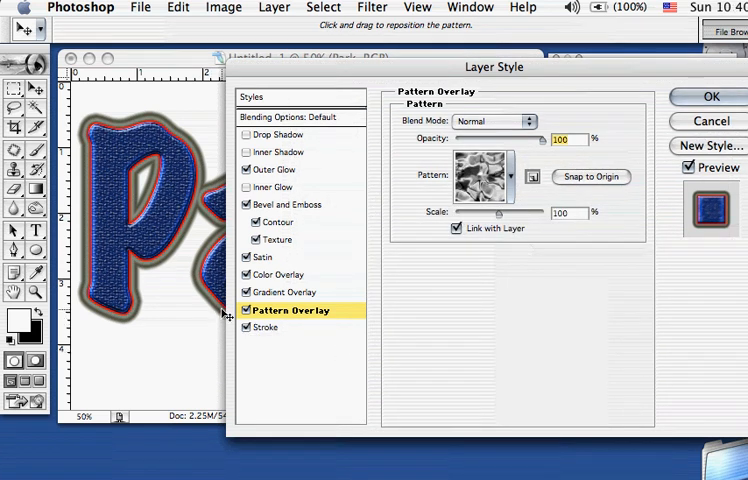
pyautogui.moveTo(278, 328)
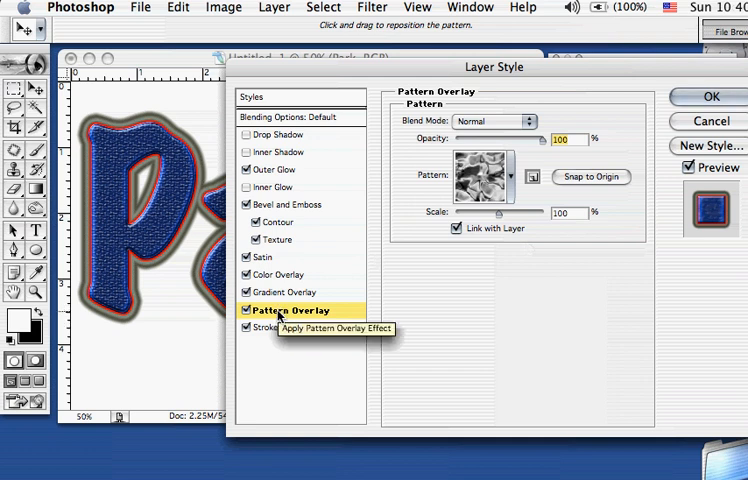
pyautogui.moveTo(250, 328)
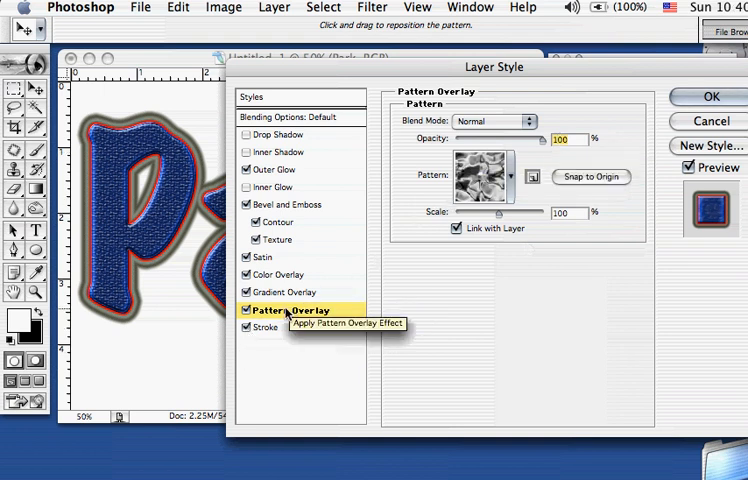
pyautogui.moveTo(270, 328)
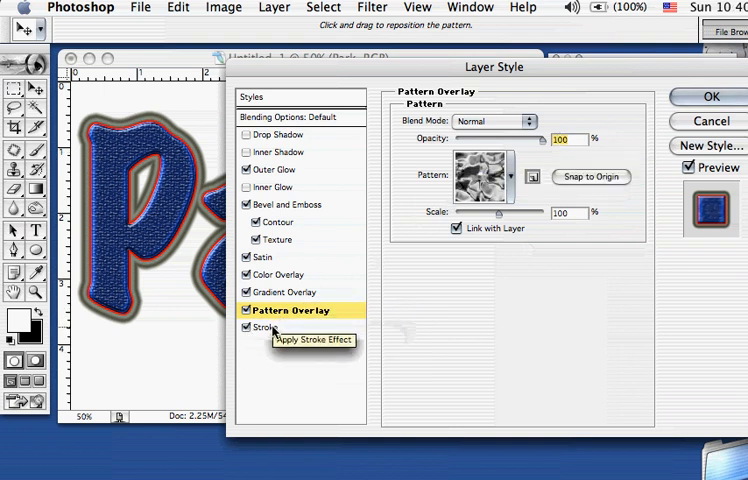
# Add a 3 px outside Stroke filled with a solid olive colour and apply the layer style.
pyautogui.click(270, 328)
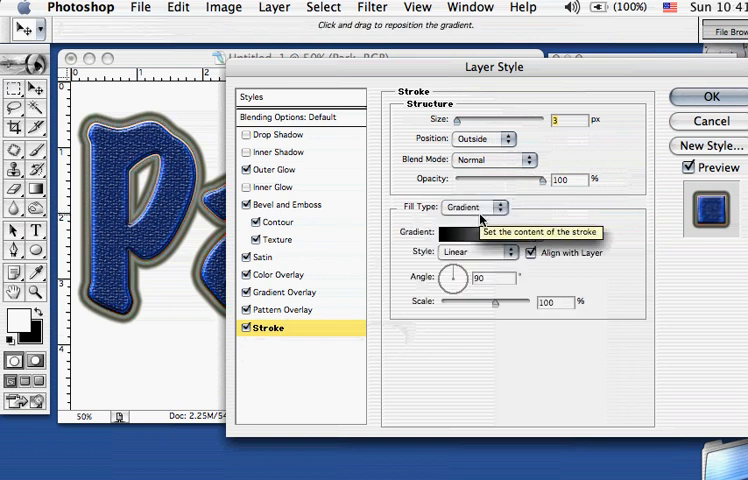
pyautogui.click(496, 208)
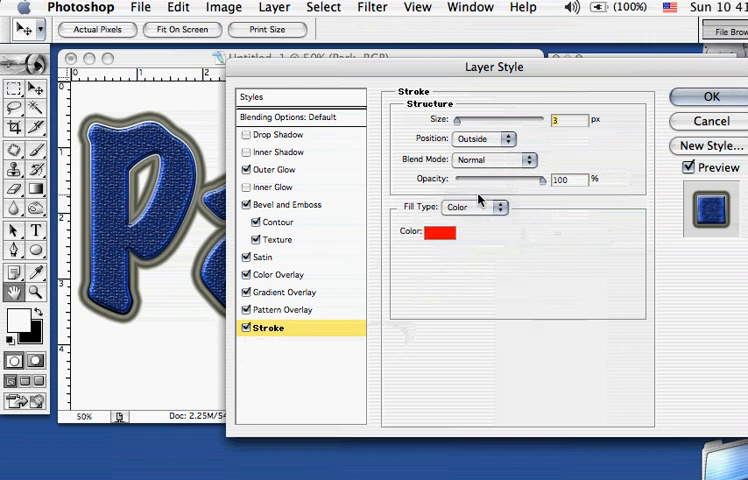
pyautogui.click(438, 236)
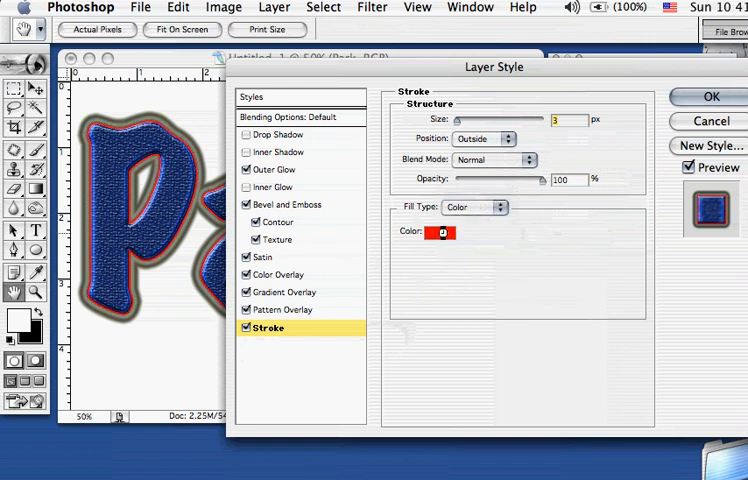
pyautogui.click(432, 232)
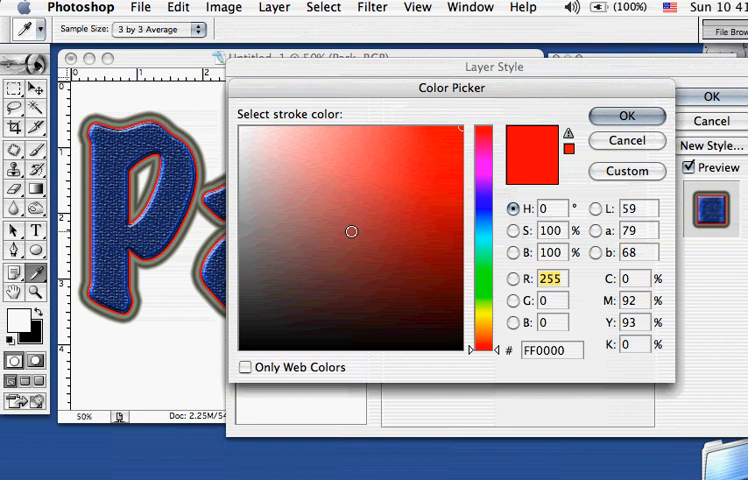
pyautogui.click(350, 232)
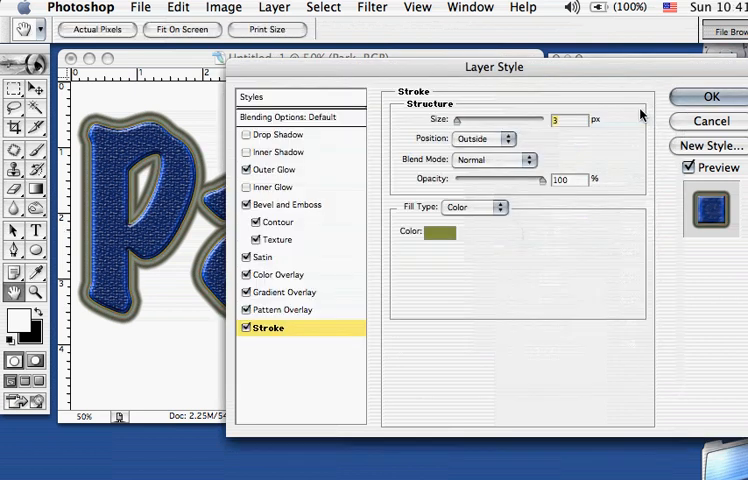
pyautogui.moveTo(492, 68); pyautogui.dragTo(456, 60)
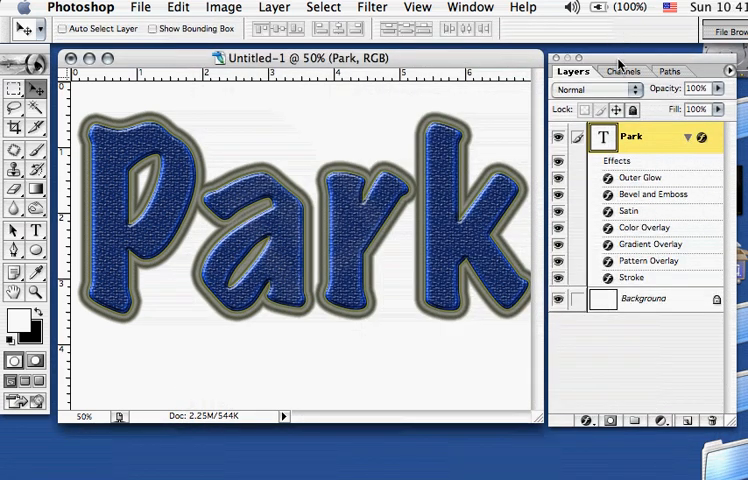
pyautogui.moveTo(616, 196)
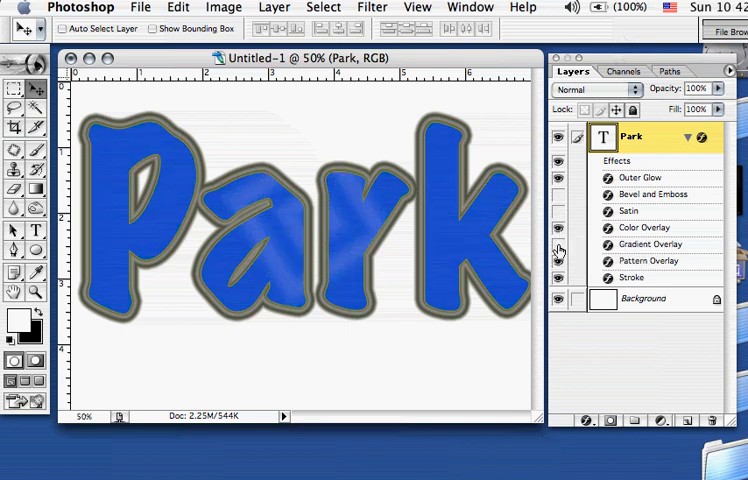
# Hide the Park layer's effects via the eye icons, then show them again for comparison.
pyautogui.click(560, 260)
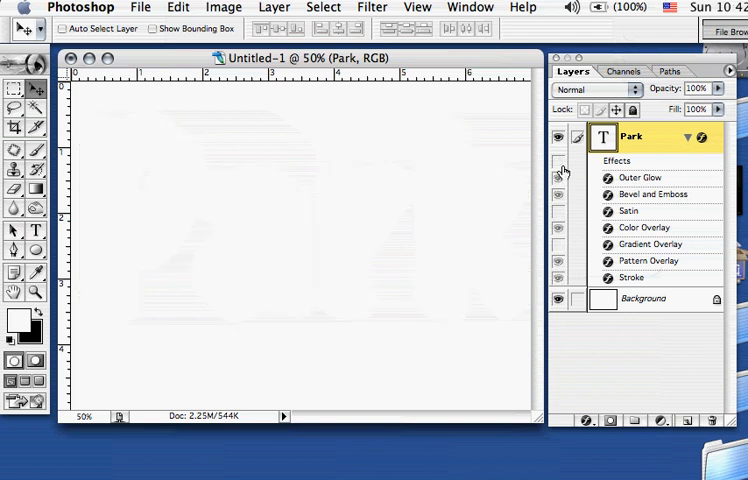
pyautogui.click(560, 176)
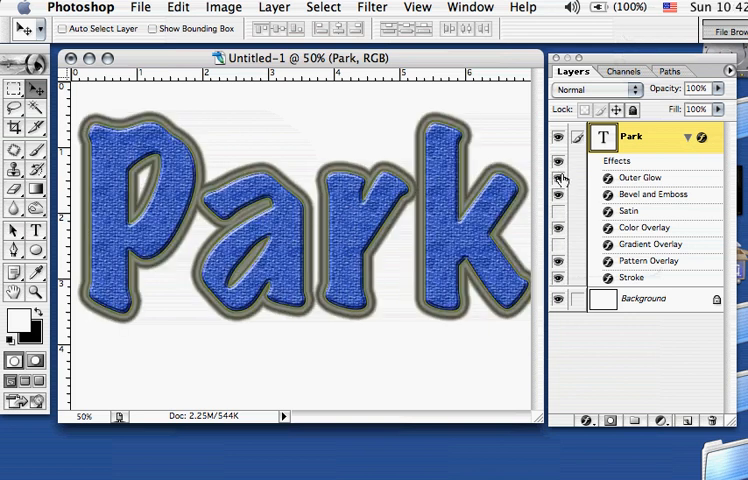